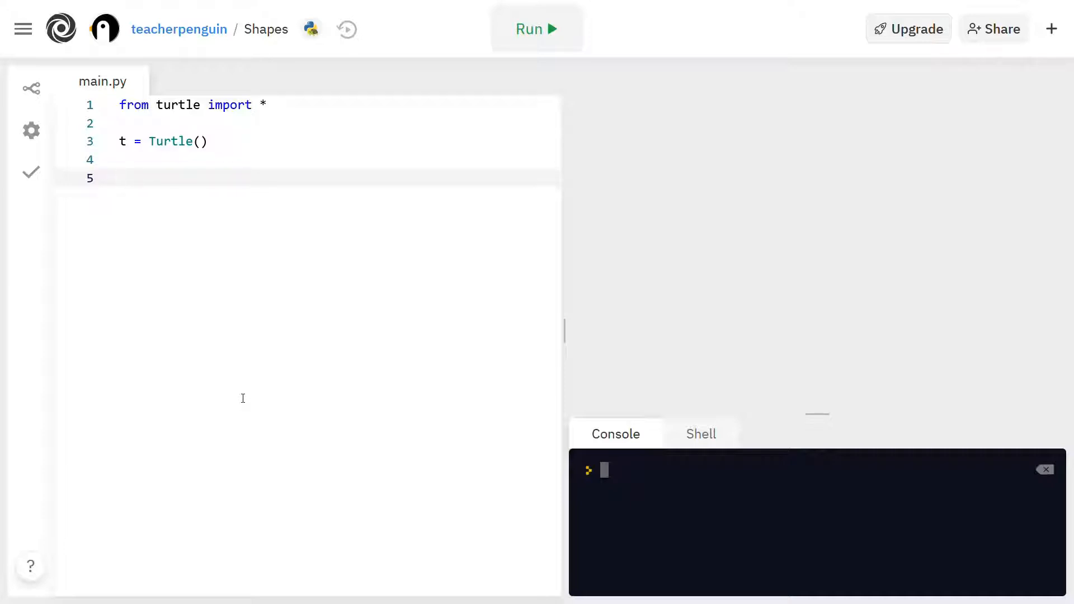
- Write t.forward(100), a t.left() turn and the #180-60=120 comment, then run the script
left_click(119, 178)
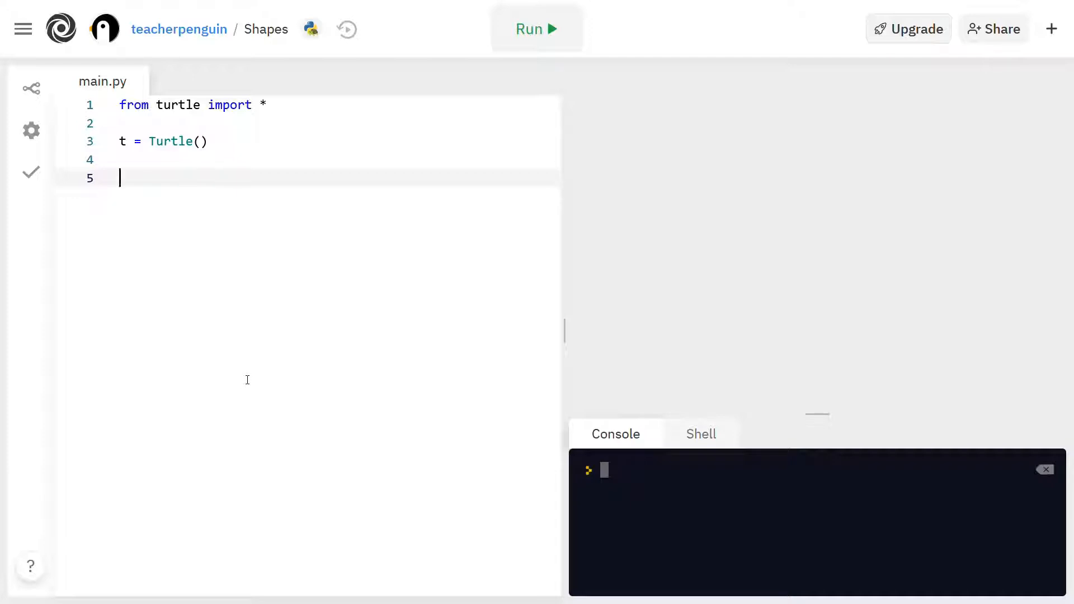
mouse_move(285, 375)
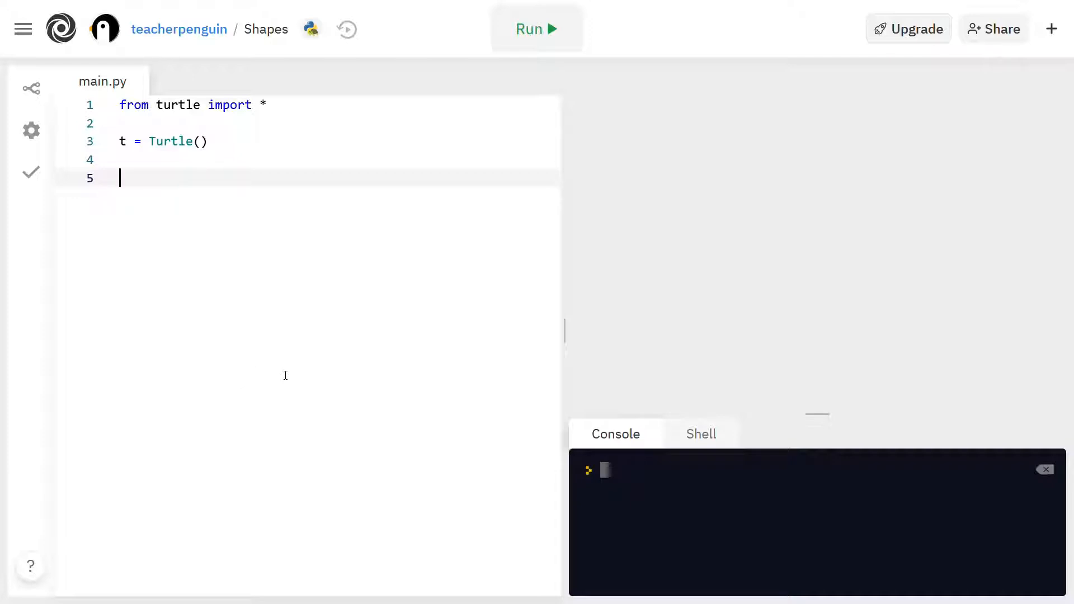
mouse_move(737, 289)
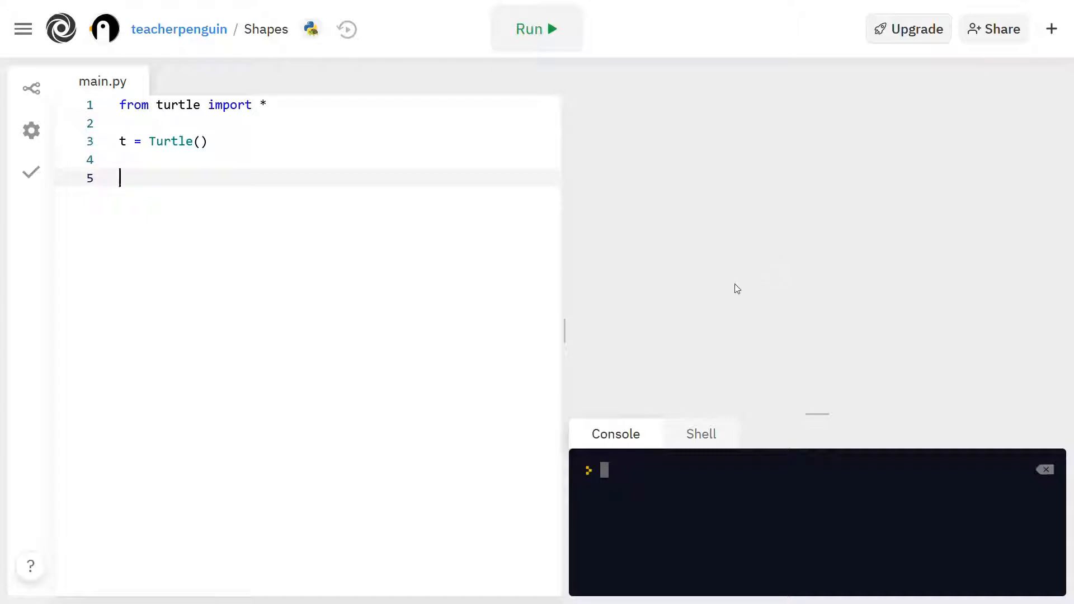
mouse_move(812, 288)
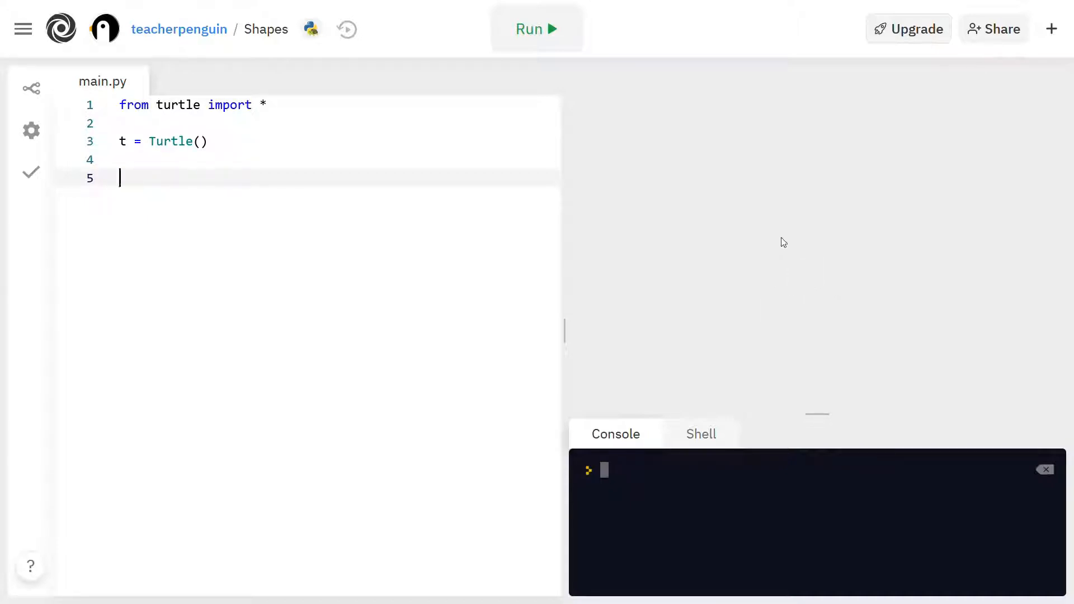
mouse_move(791, 287)
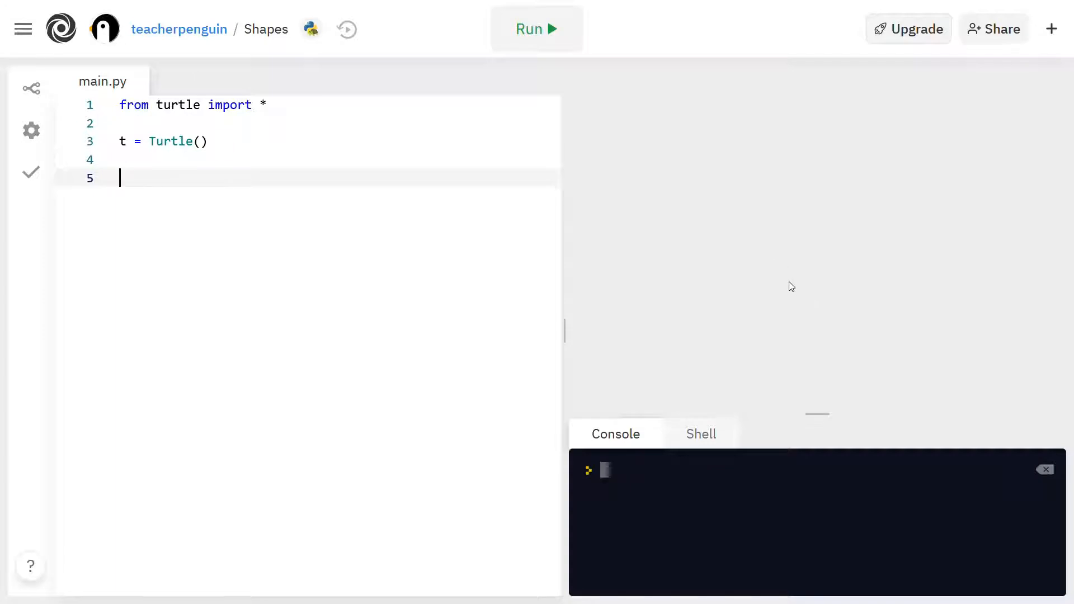
mouse_move(415, 261)
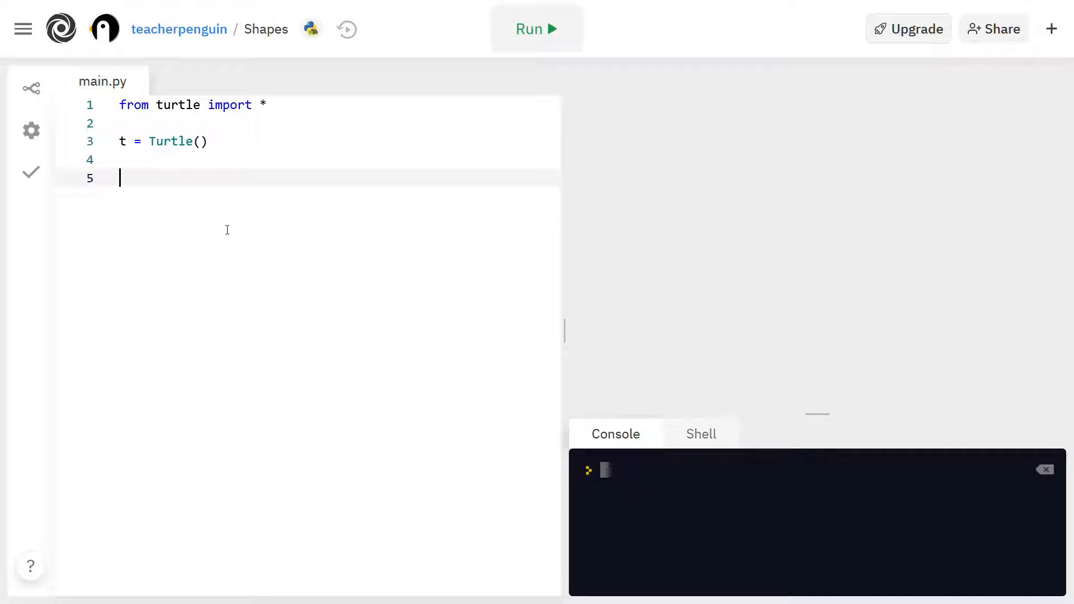
type("t.")
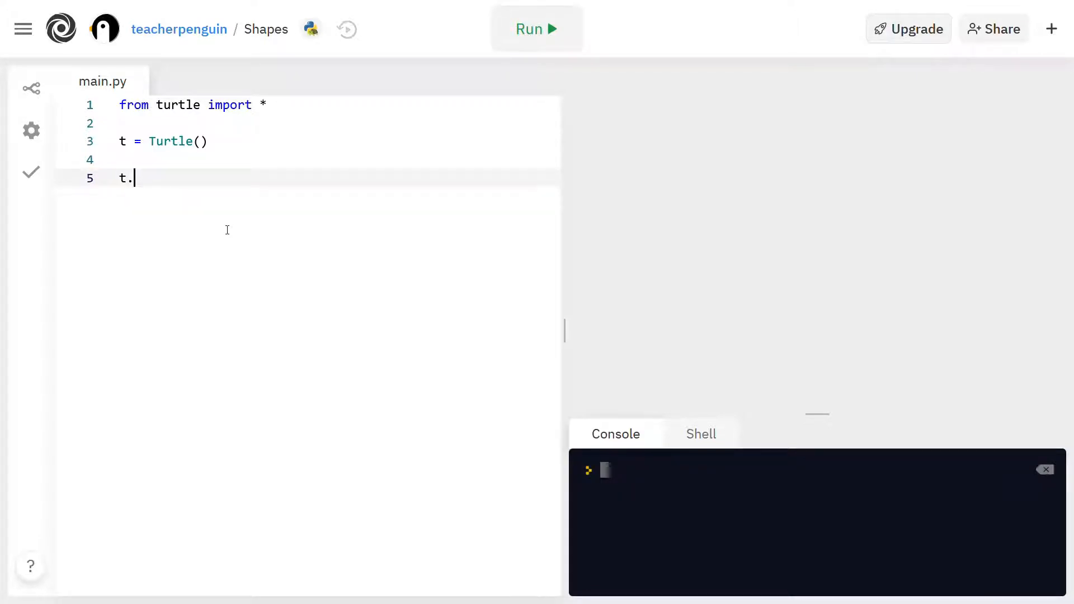
type("forward()")
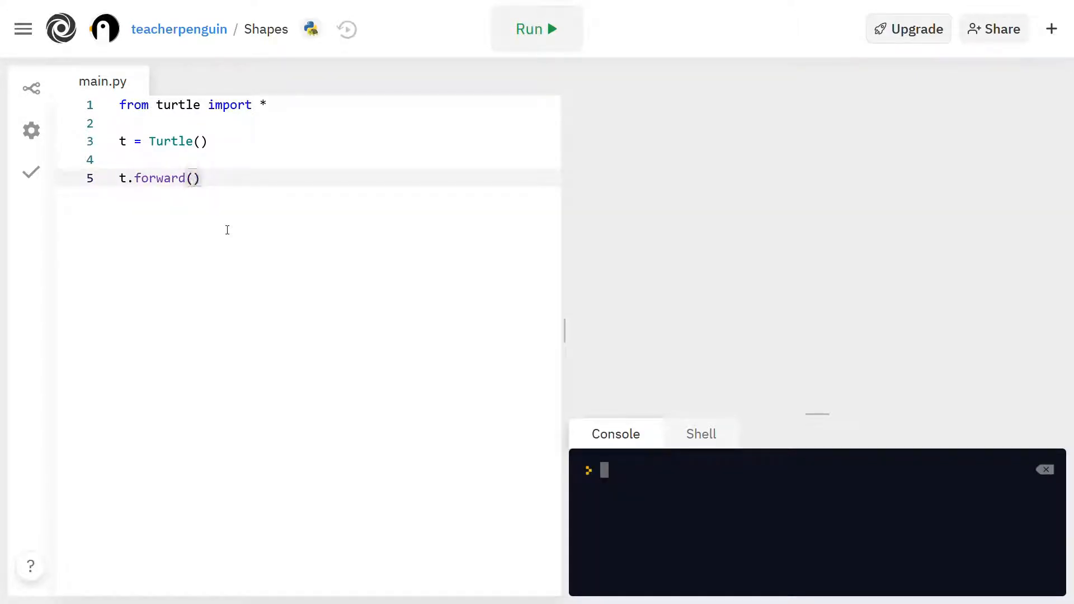
type("100")
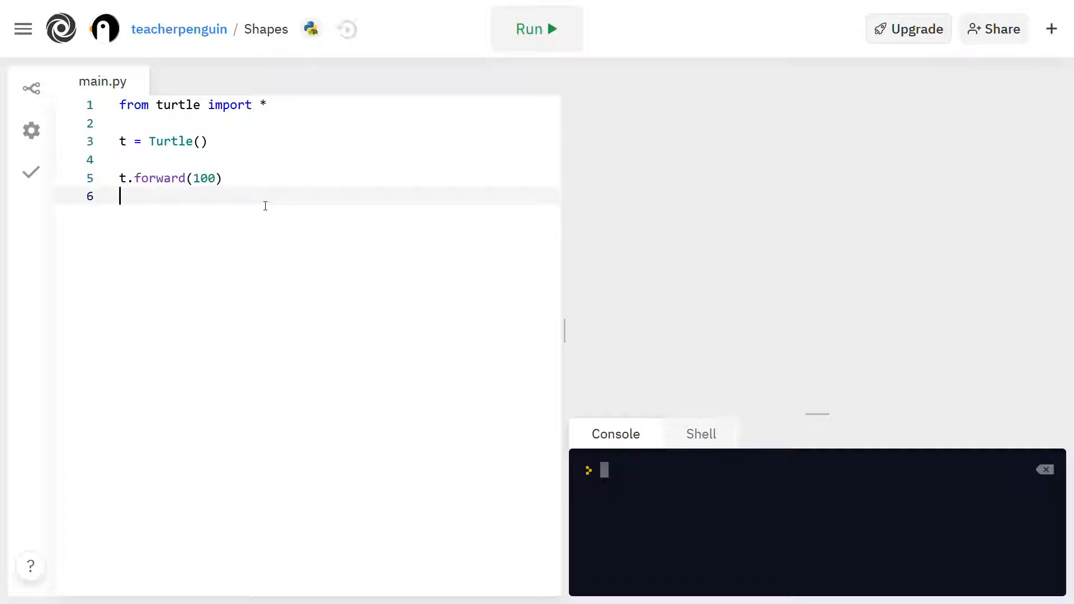
type("t.left(")
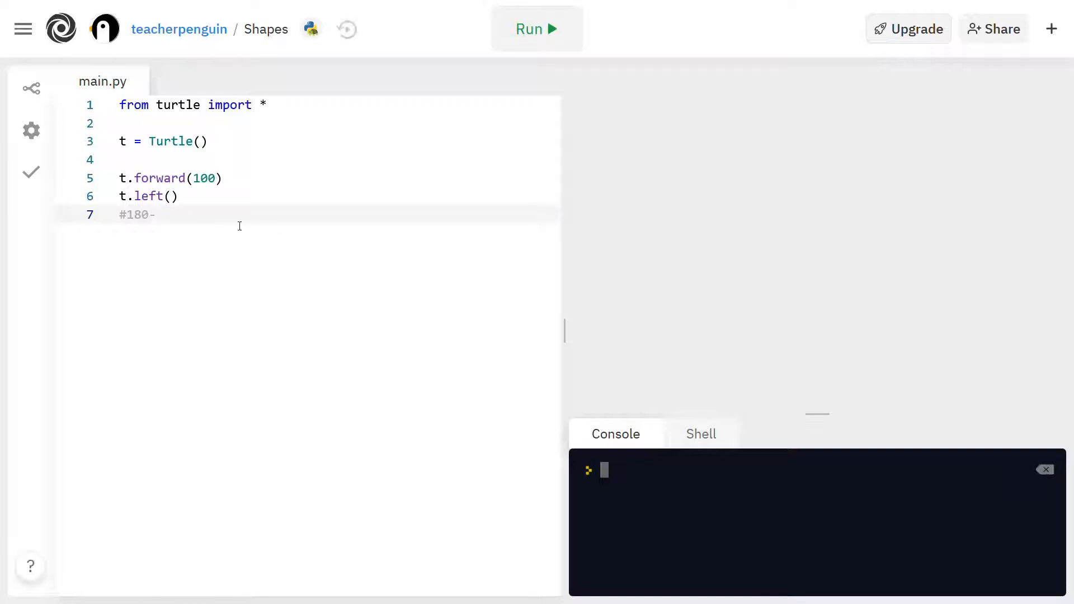
type("60")
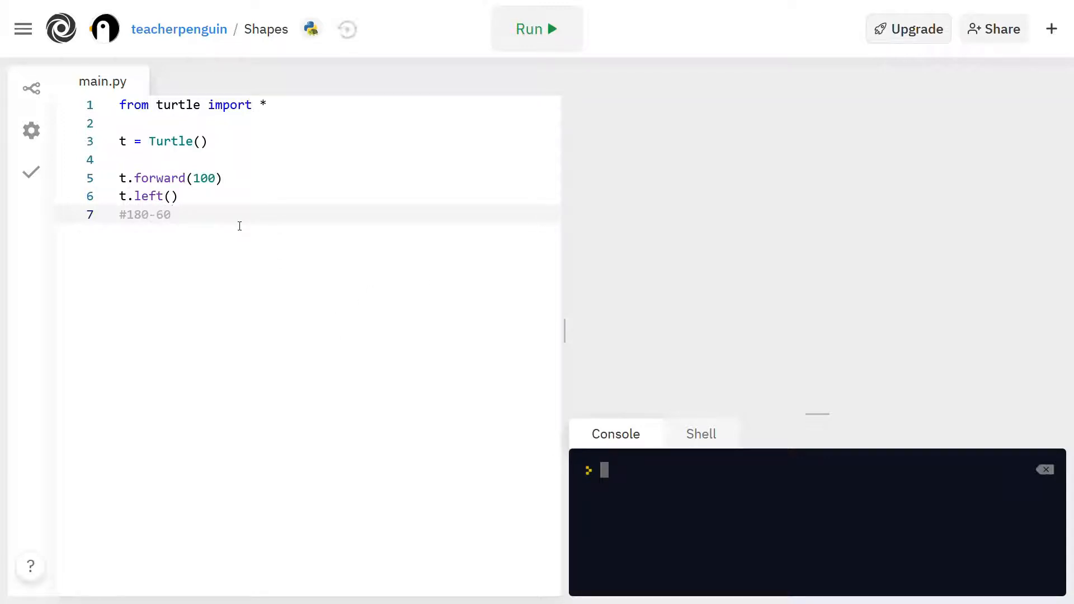
type("=120")
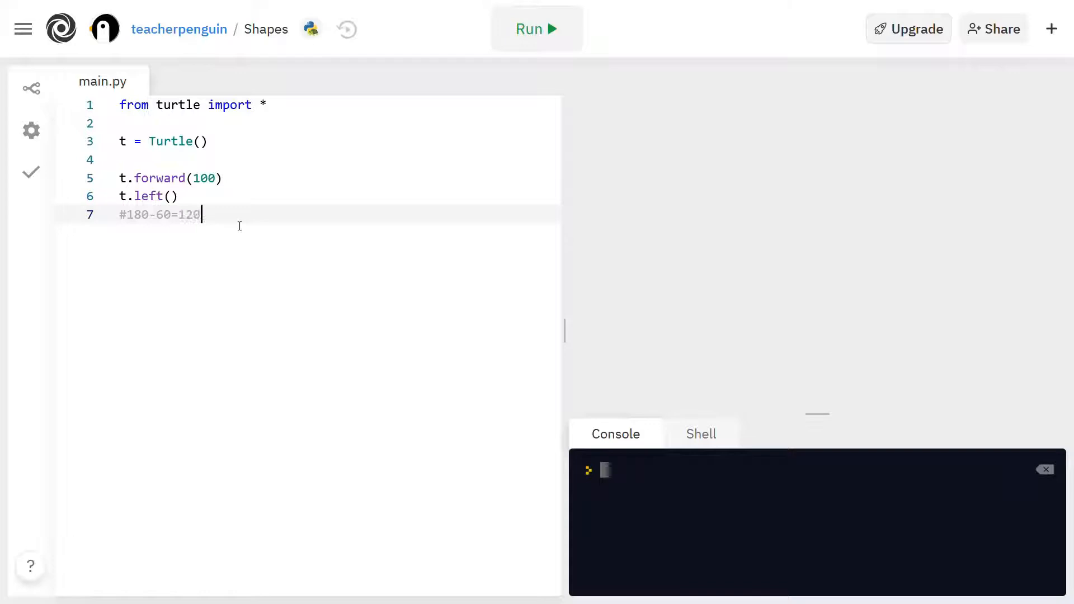
mouse_move(1031, 116)
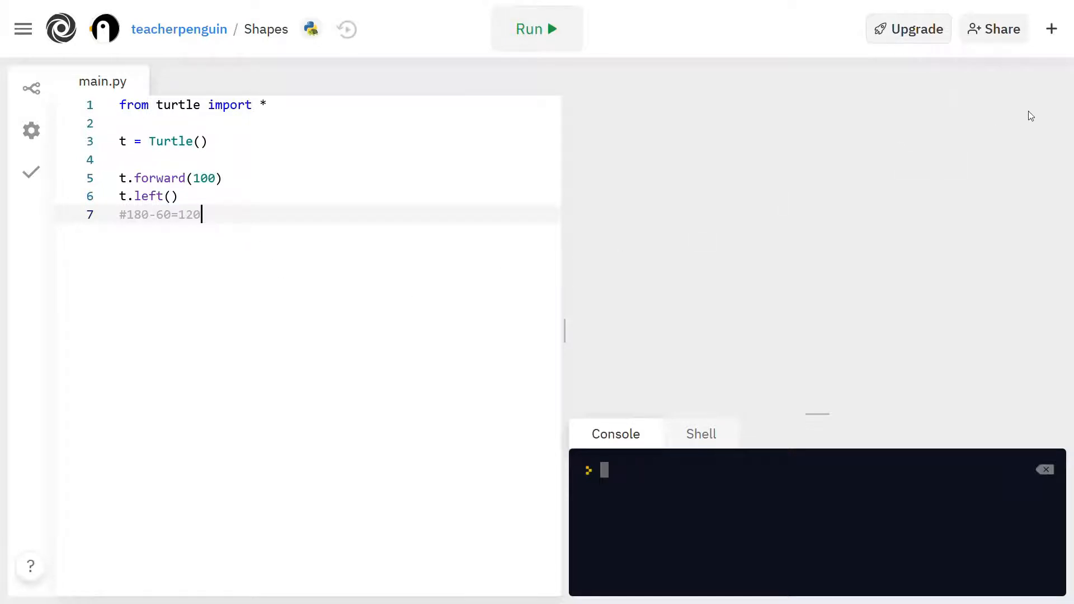
left_click(537, 29)
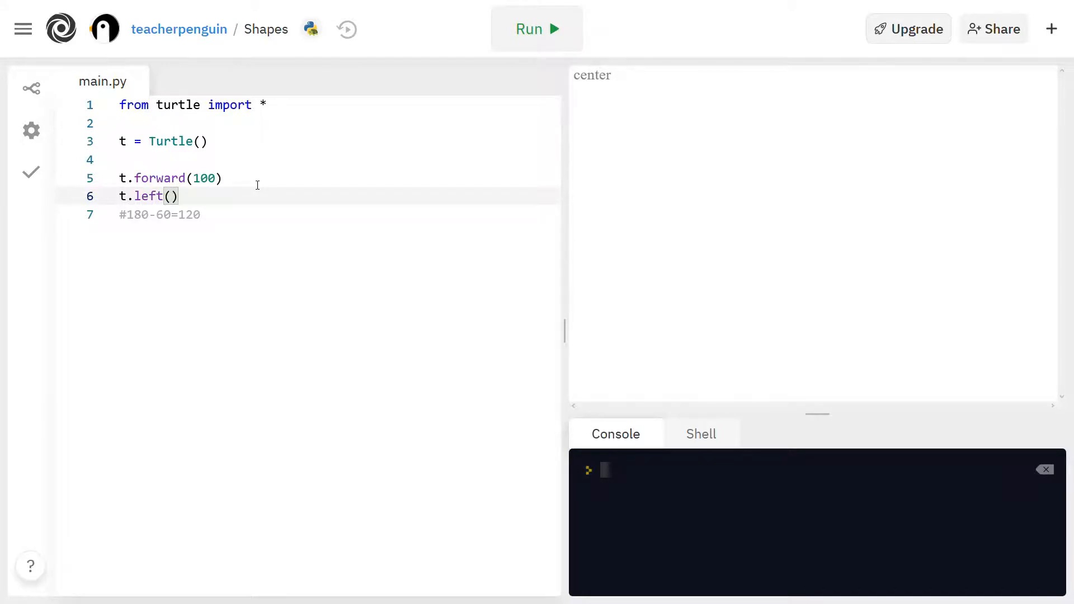
- Complete left(120), repeat the forward/left lines three times and run to draw the triangle
type("120")
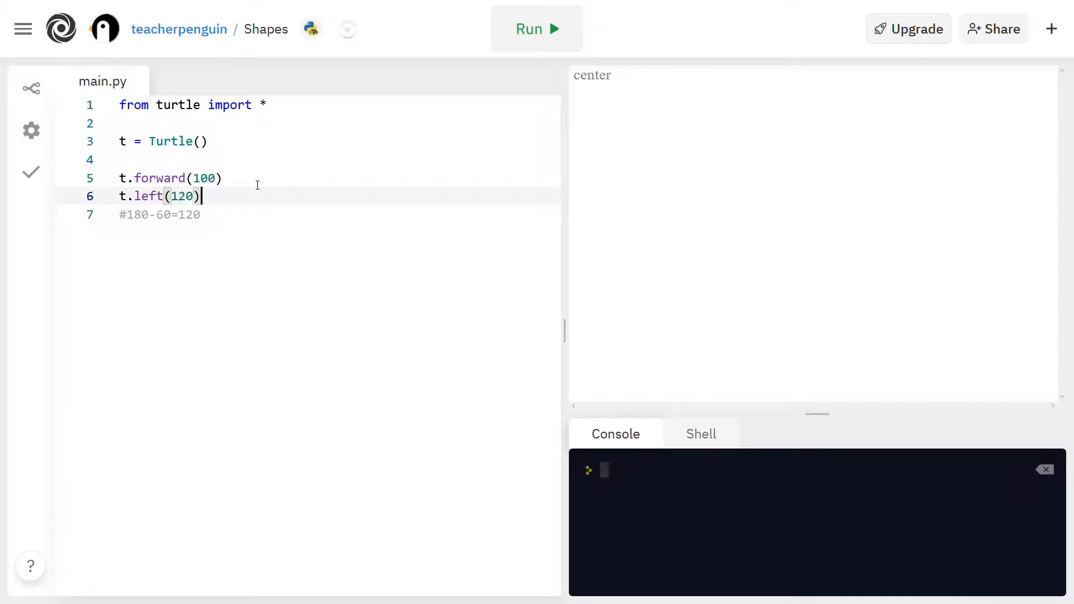
key("enter")
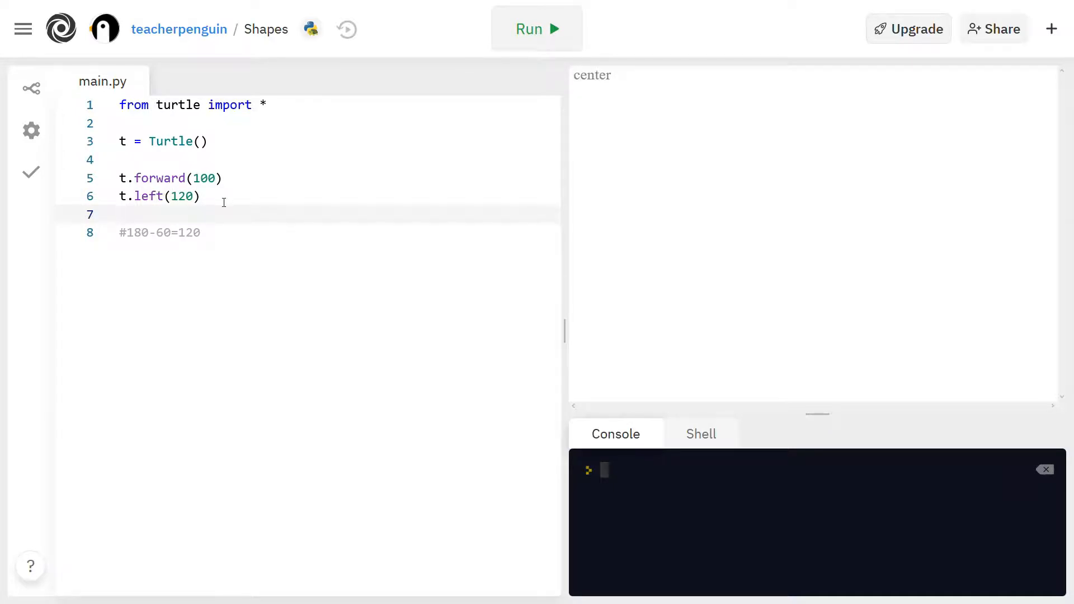
left_click_drag(120, 178, 200, 196)
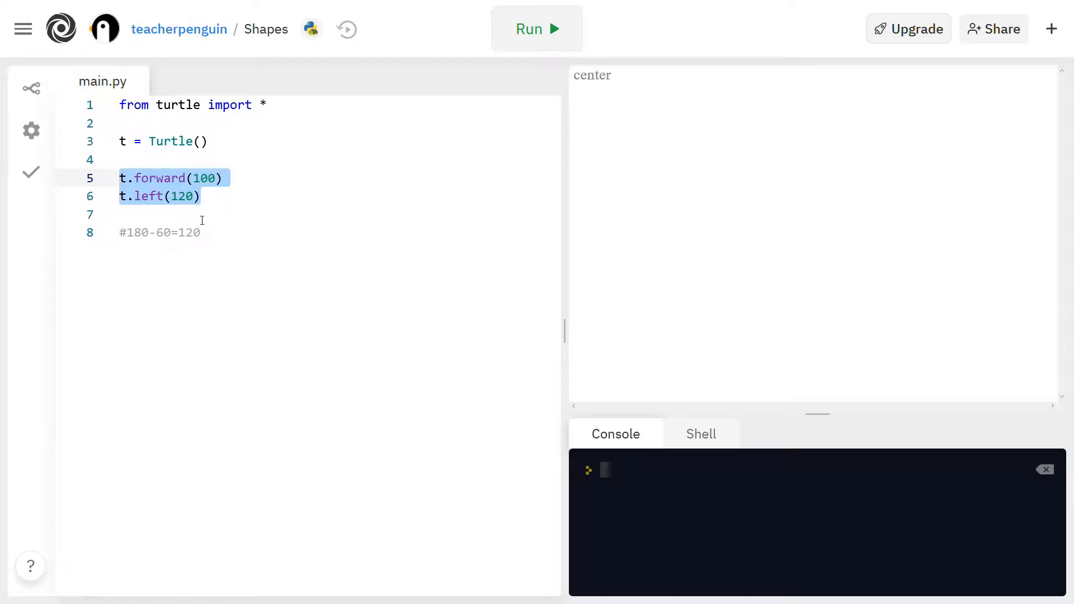
left_click(213, 214)
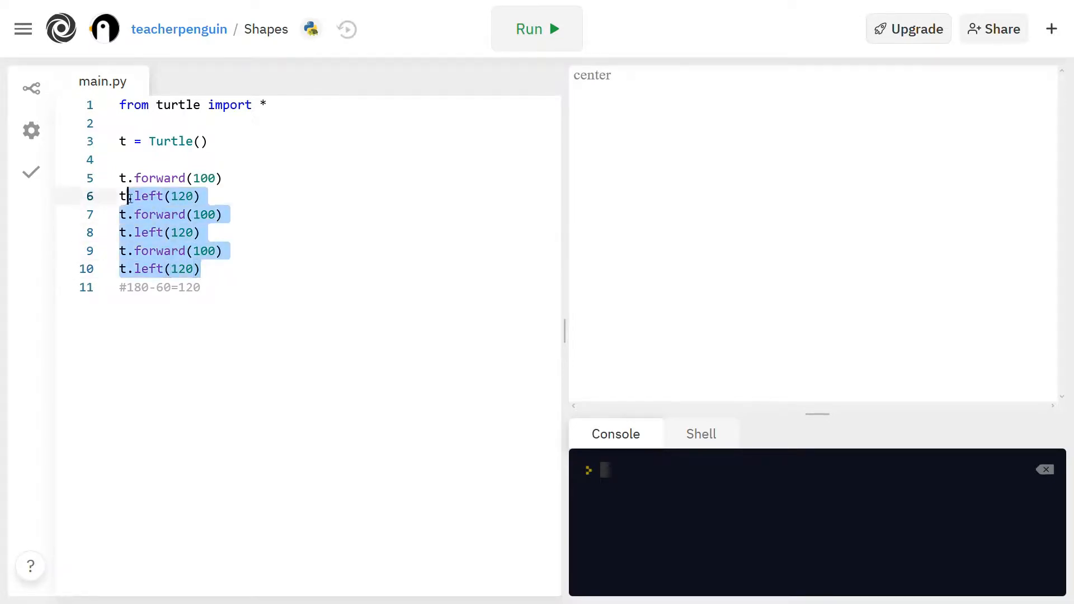
left_click(339, 287)
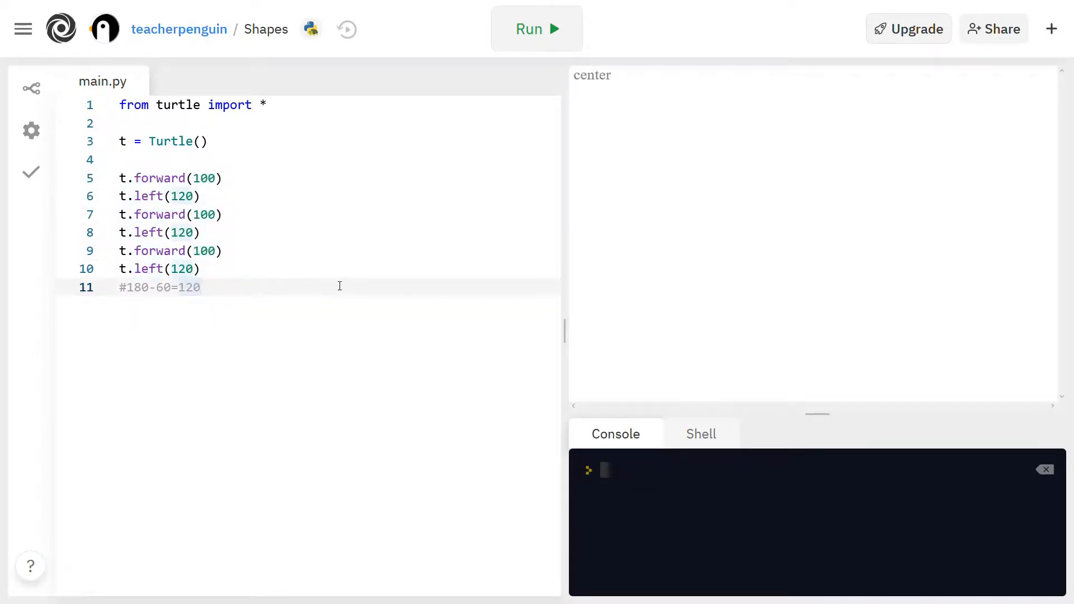
left_click(537, 28)
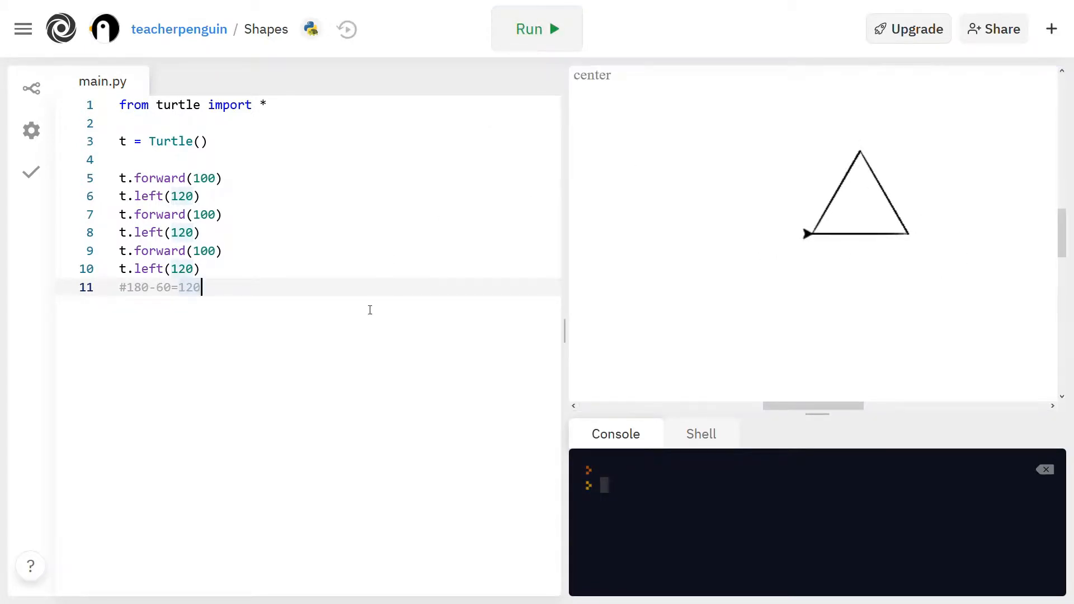
- Start a ''' triple-quote block on the empty line above the triangle code
key("enter")
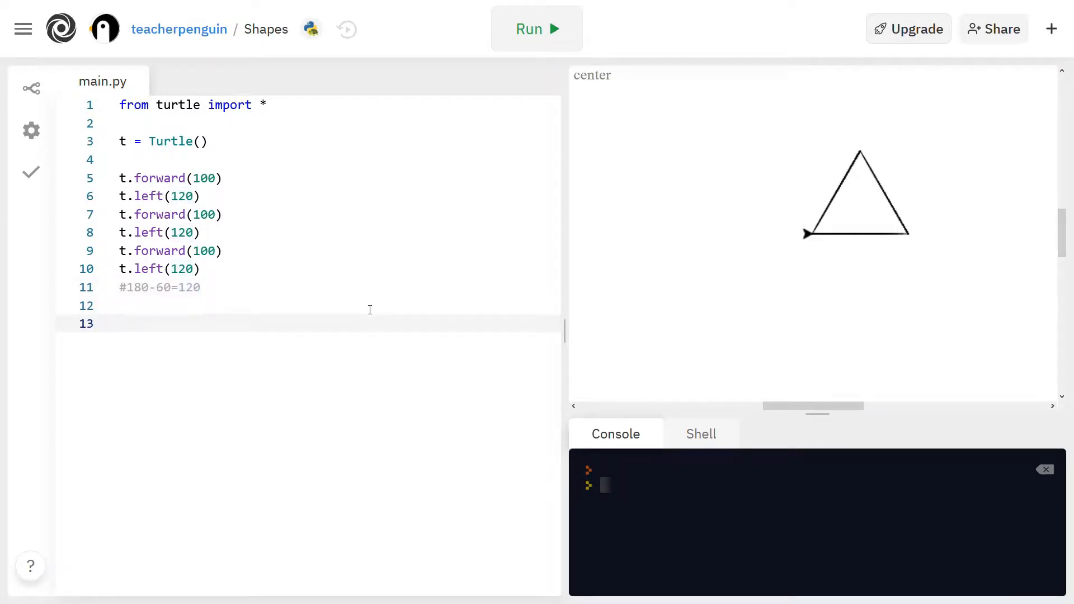
left_click(137, 160)
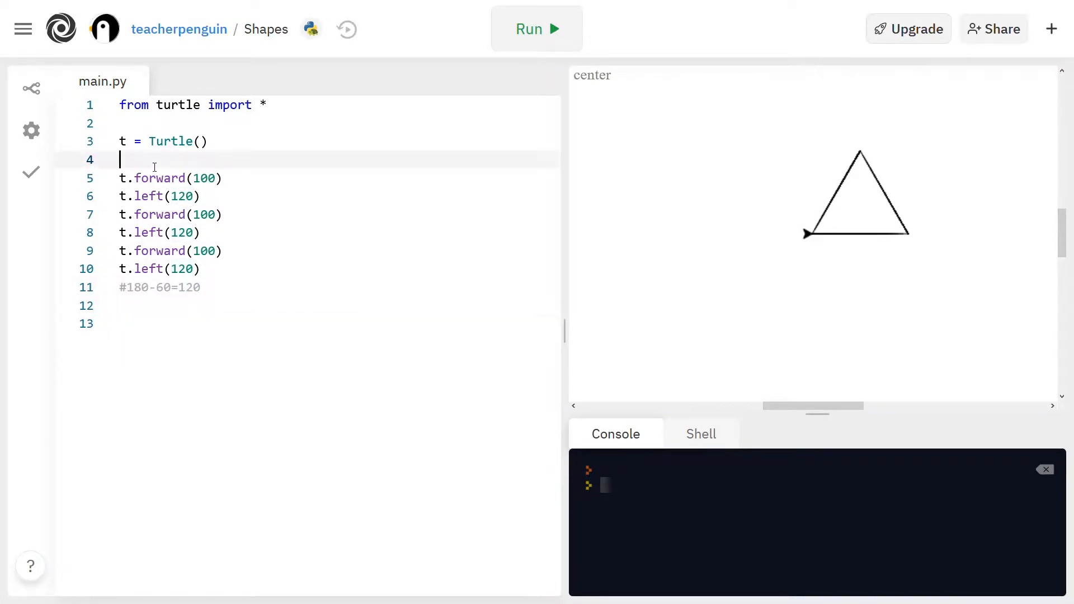
type("'''")
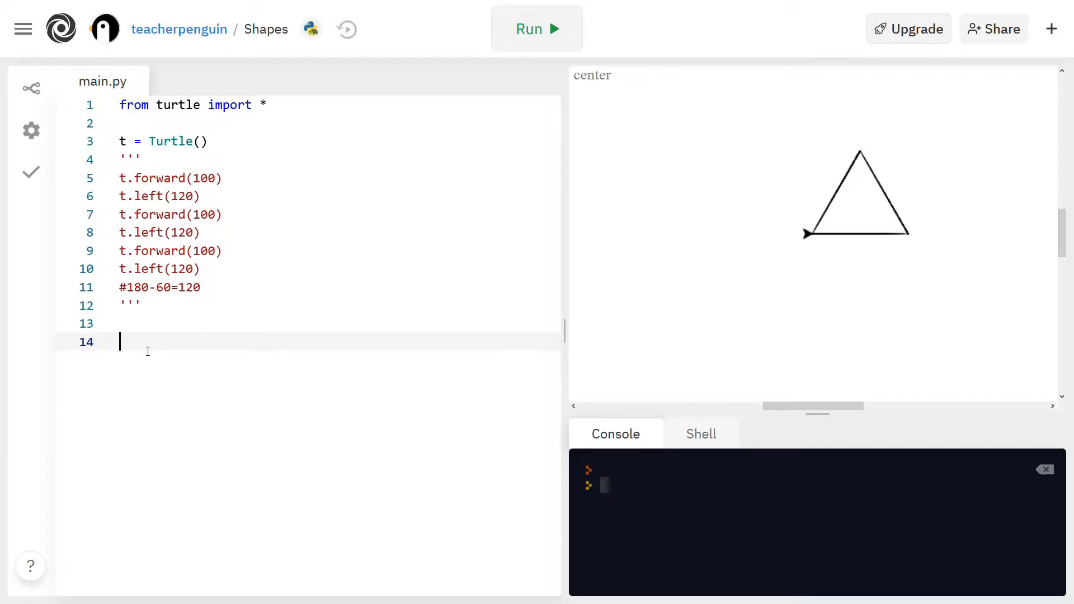
- Write the square's t.forward(150) and t.left(90) pairs with the comment #180-90=90
type("t.forward(150")
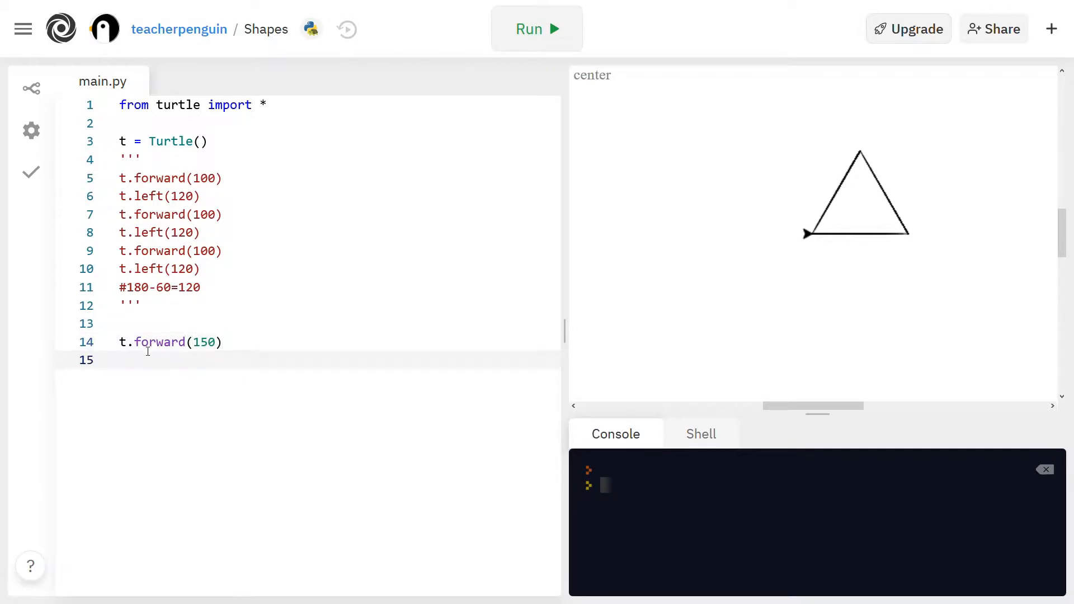
mouse_move(177, 371)
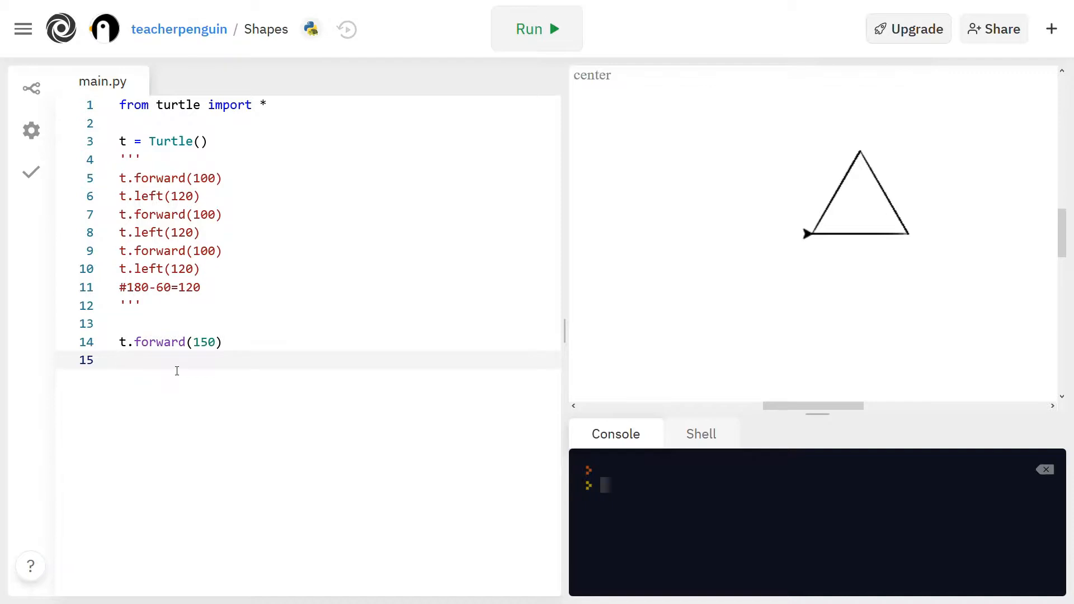
type("t.")
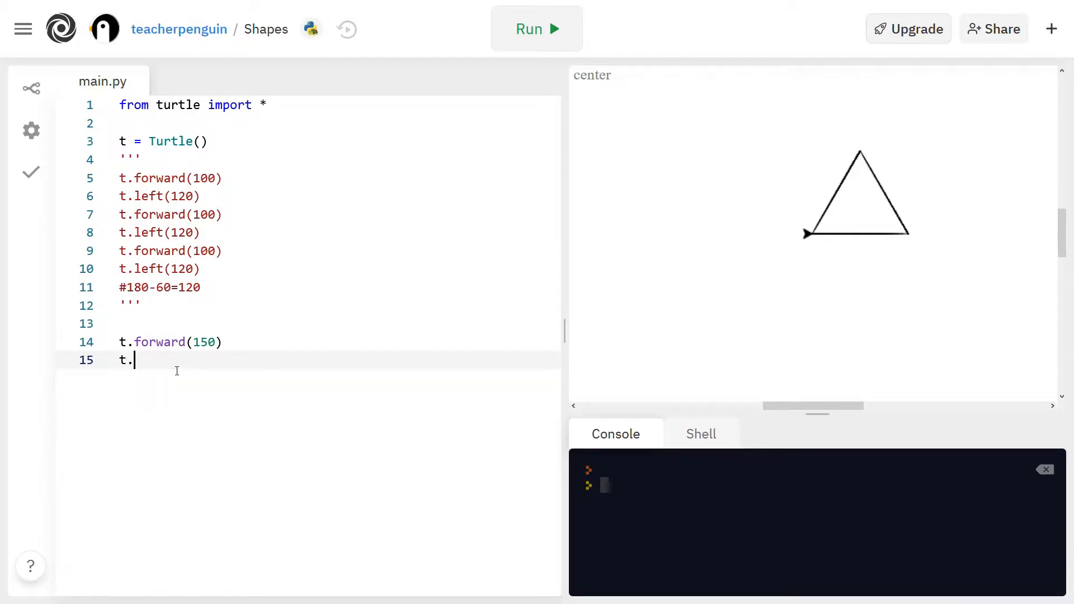
type("left(")
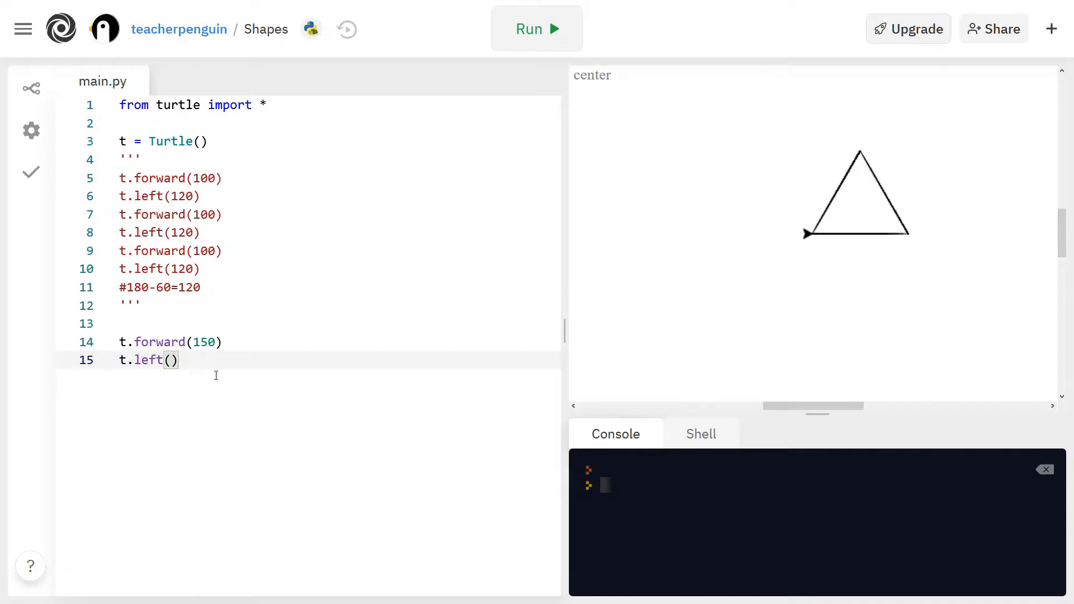
type("#180-90")
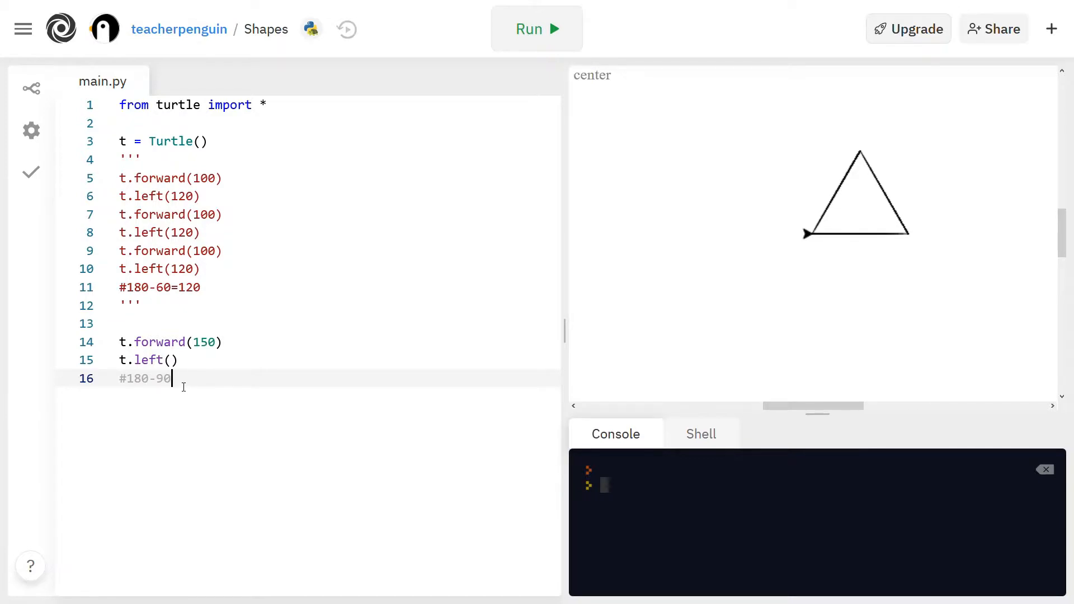
type("=90")
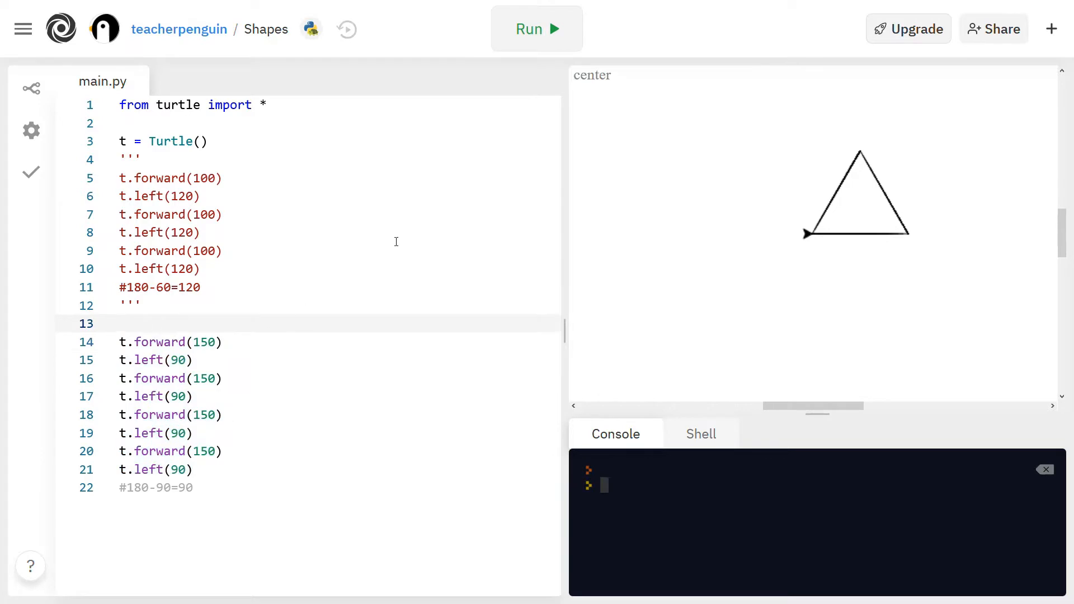
- Run the script to draw the 150-unit square on the turtle canvas
left_click(537, 28)
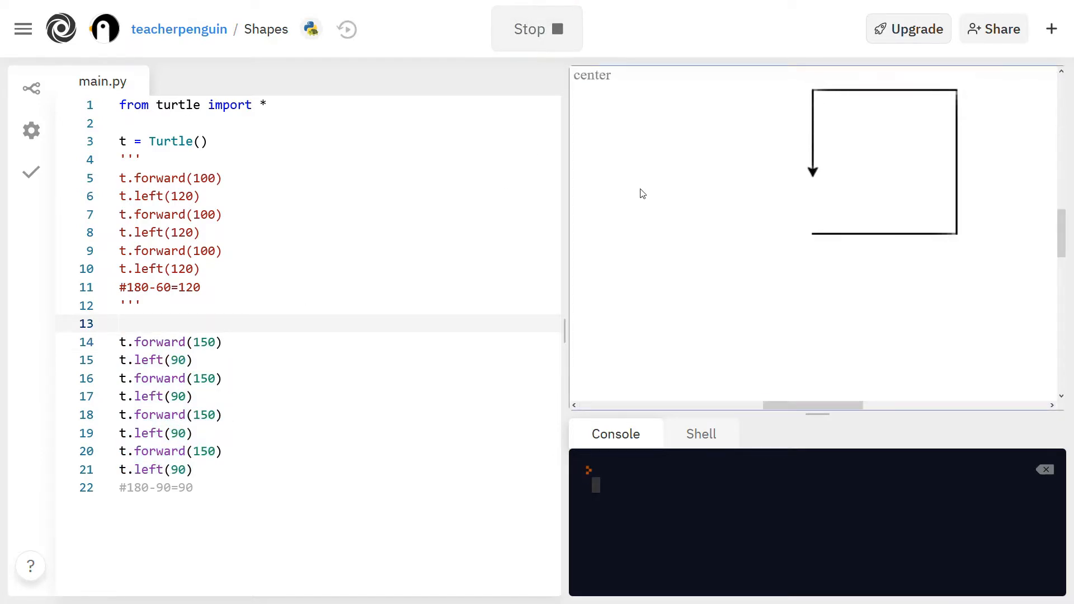
left_click(537, 29)
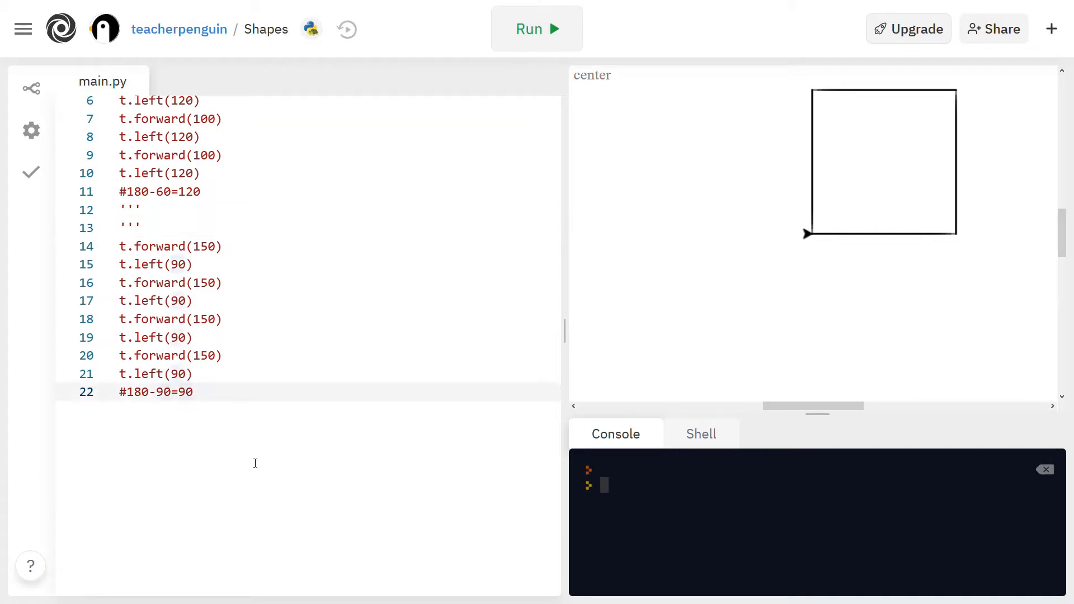
- Close the ''' block around the square code, add t.circle(50) and run to draw the circle
type("'''")
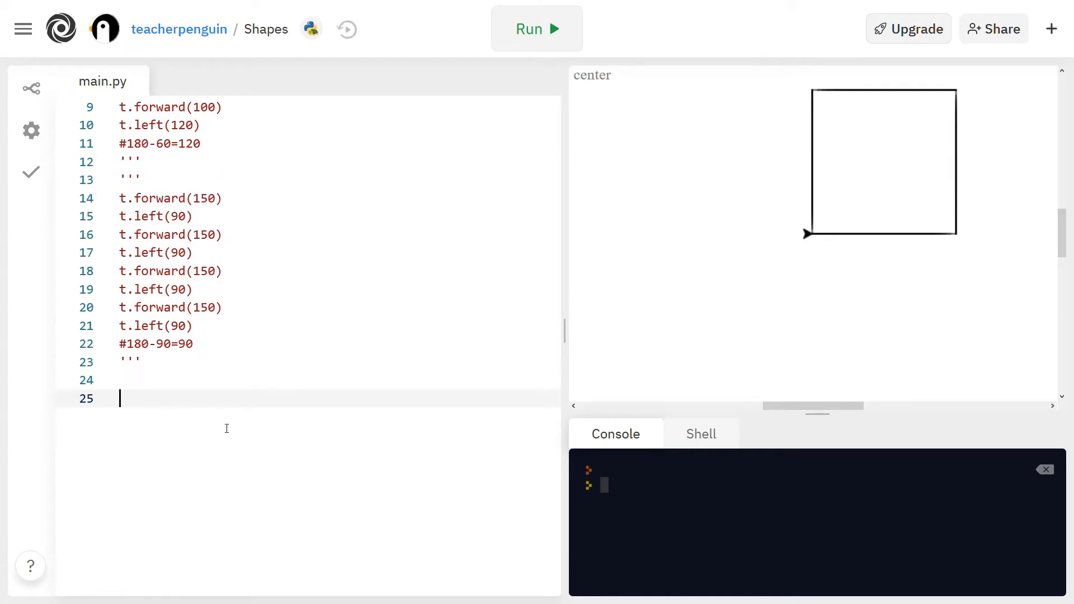
type("t.circle(")
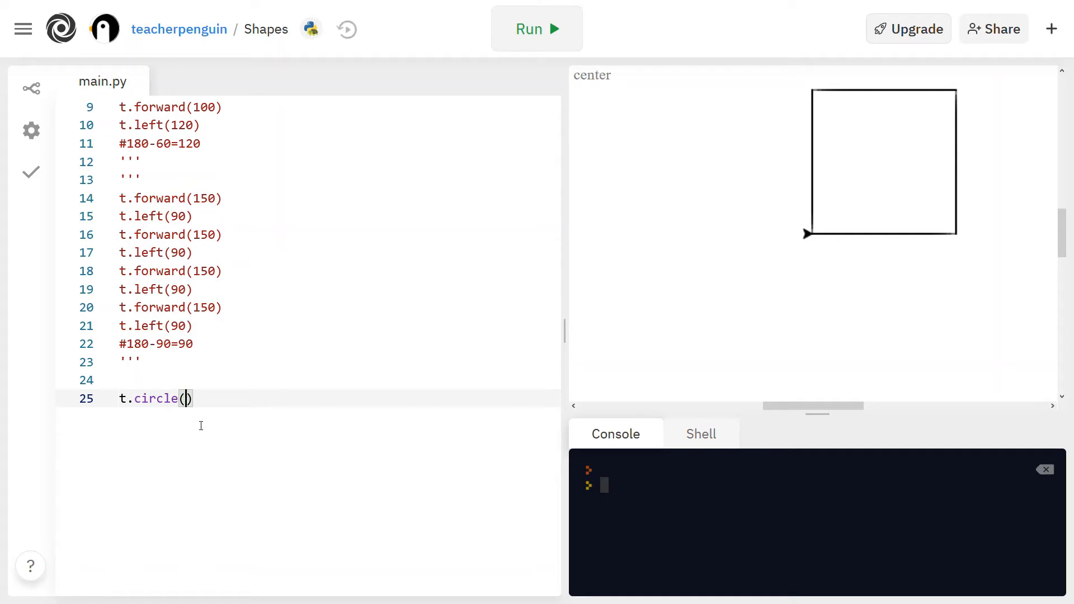
type("50")
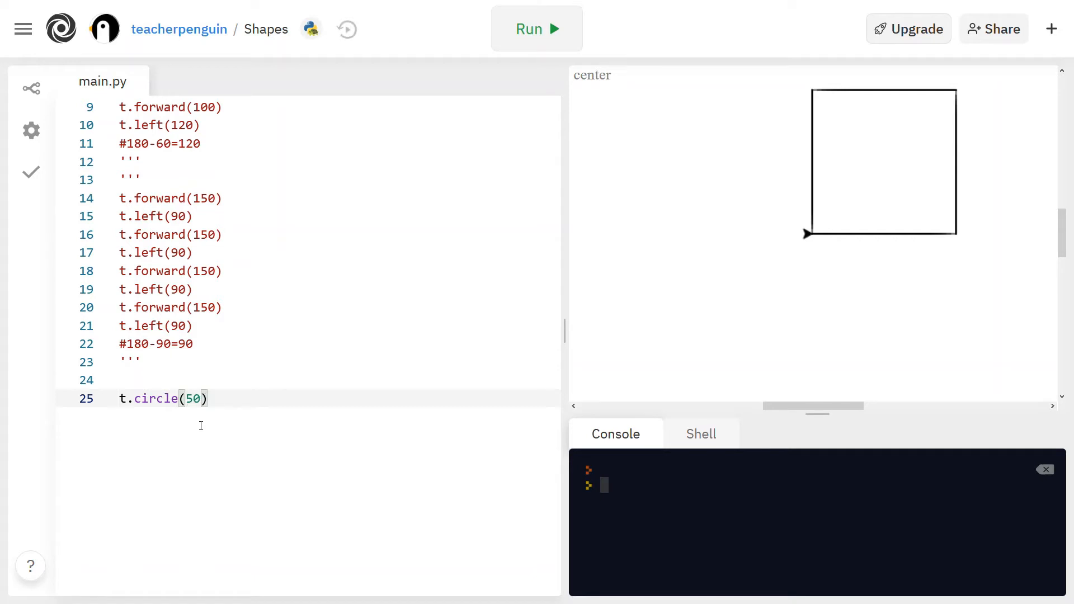
left_click(537, 28)
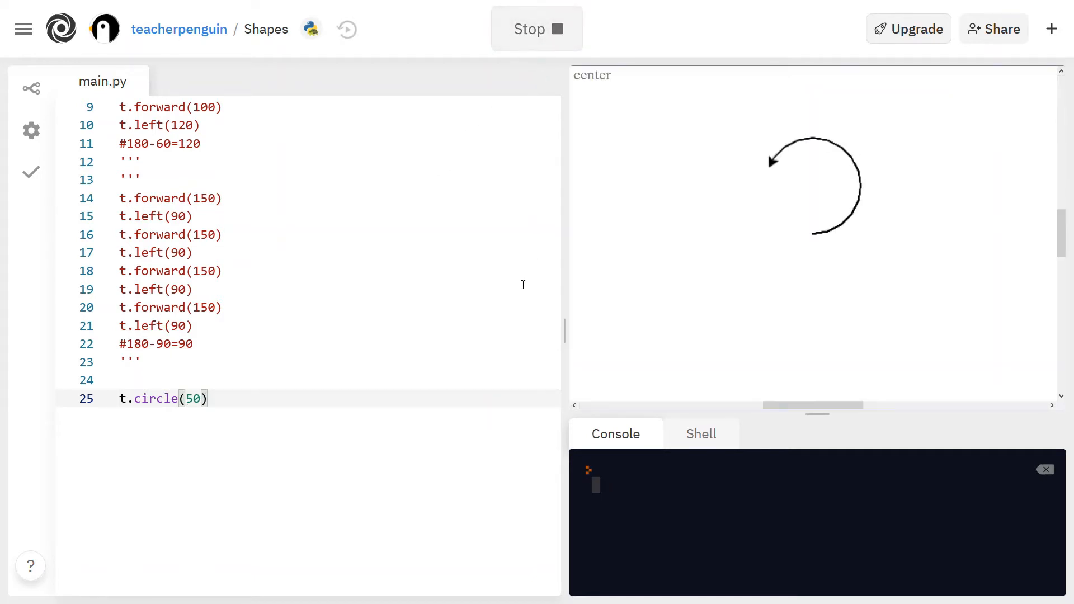